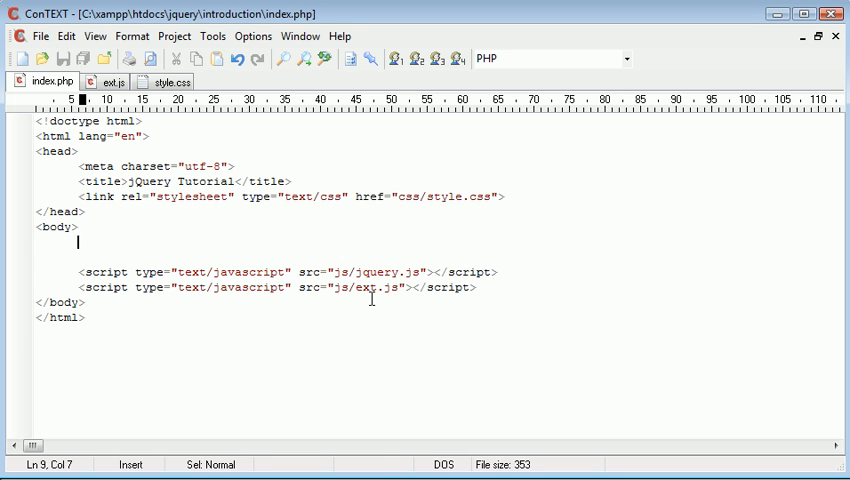
# - Write 'Menu 1' followed by a <ul> holding <li>Menu item 1</li> in index.php's body
pyautogui.write('Menu')
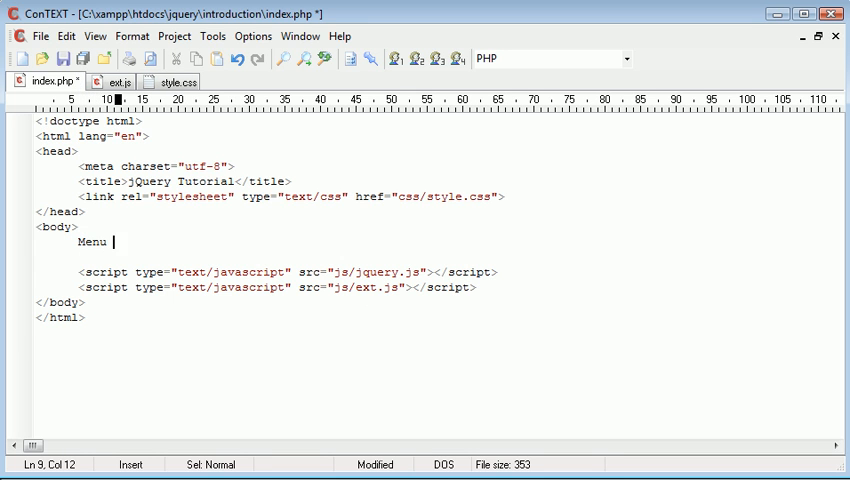
pyautogui.write('1')
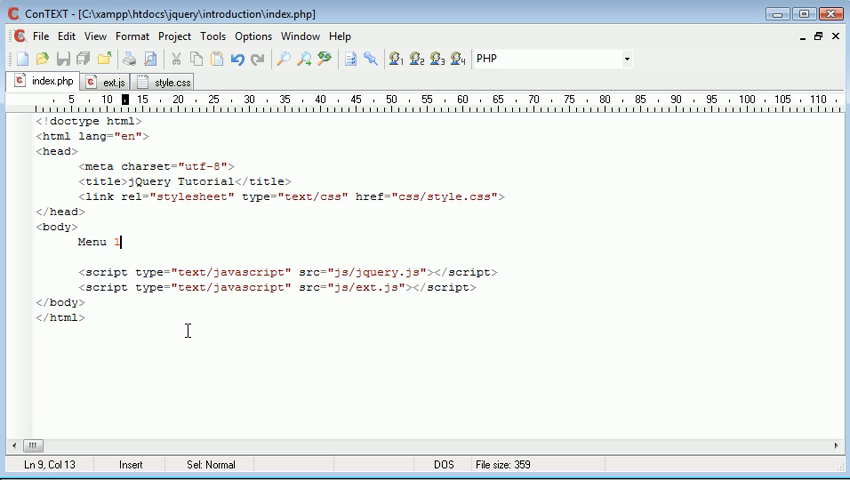
pyautogui.write('<ul>')
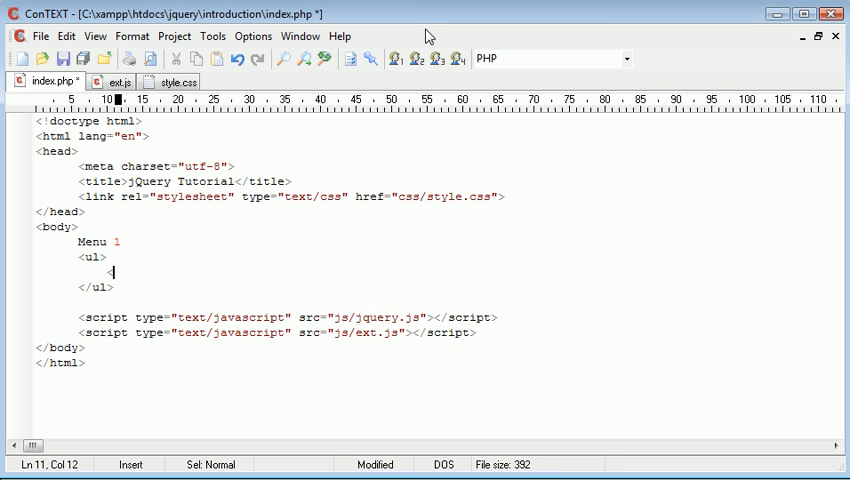
pyautogui.write('<li></li>')
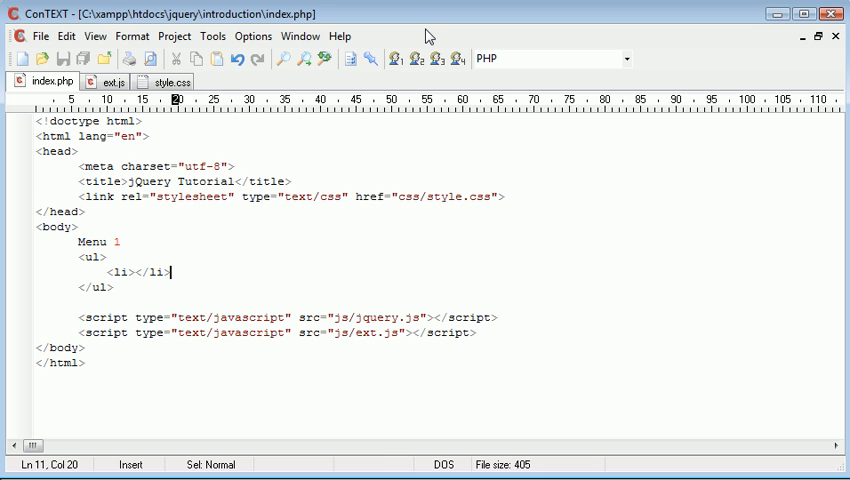
pyautogui.write('Menu item 1')
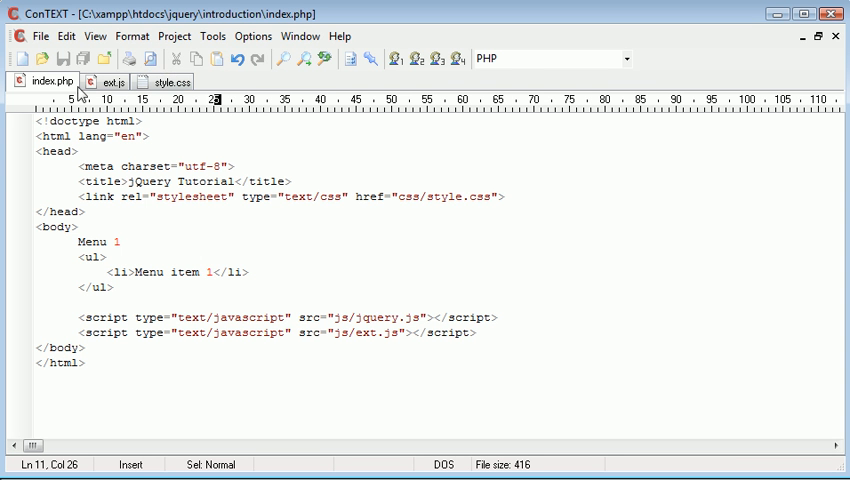
# - Add a ul rule with padding: 0 and margin: 0 to style.css
pyautogui.click(168, 82)
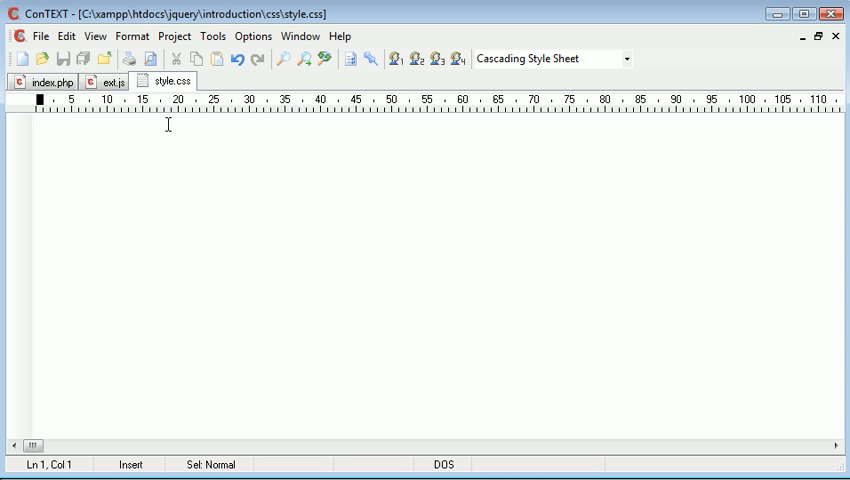
pyautogui.write('ul {')
pyautogui.write('padding: 0;')
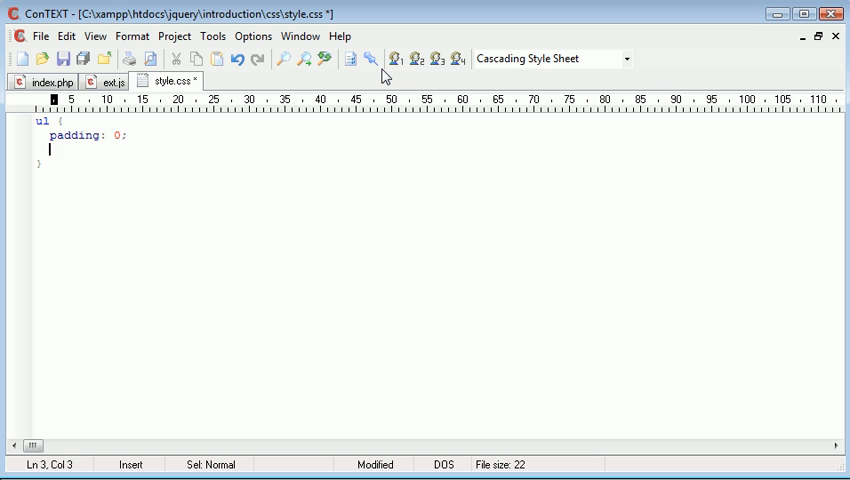
pyautogui.write('margin: 0;')
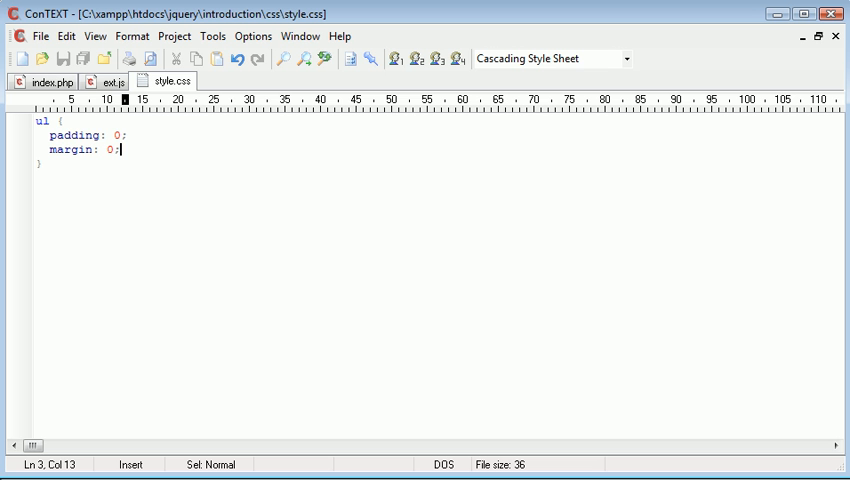
# - Add <li>Menu item 2</li> to the menu list in index.php
pyautogui.click(112, 80)
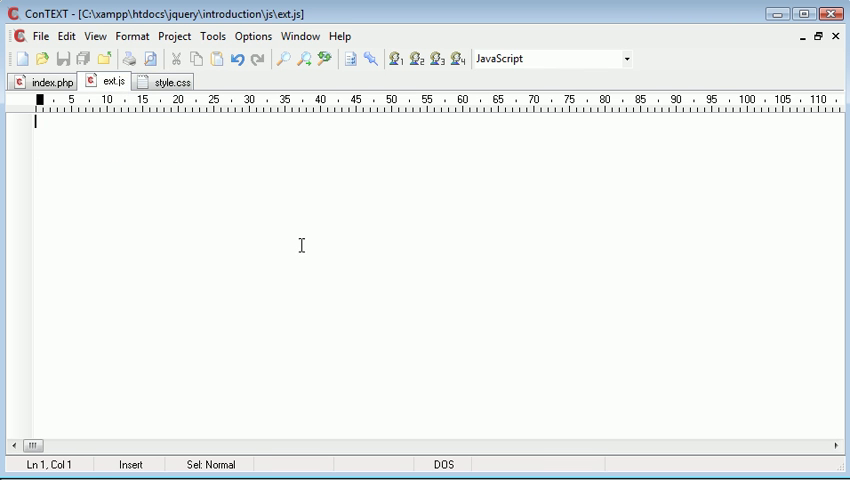
pyautogui.click(44, 80)
pyautogui.write('<')
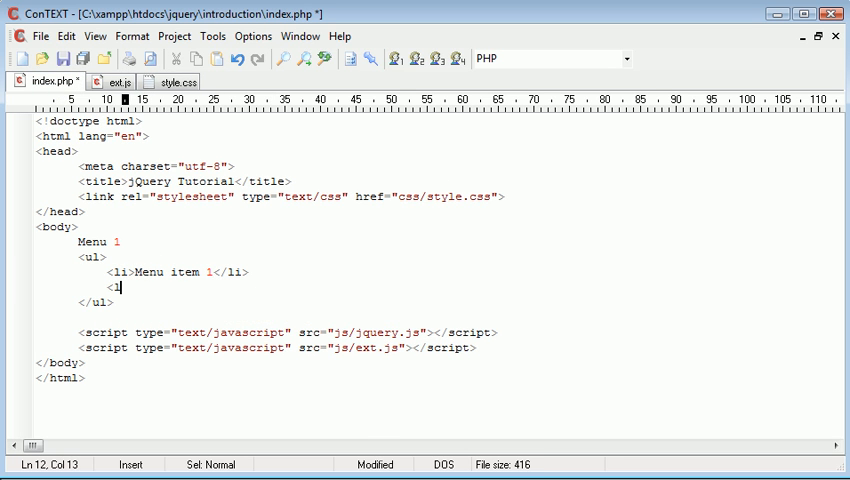
pyautogui.write('li></li')
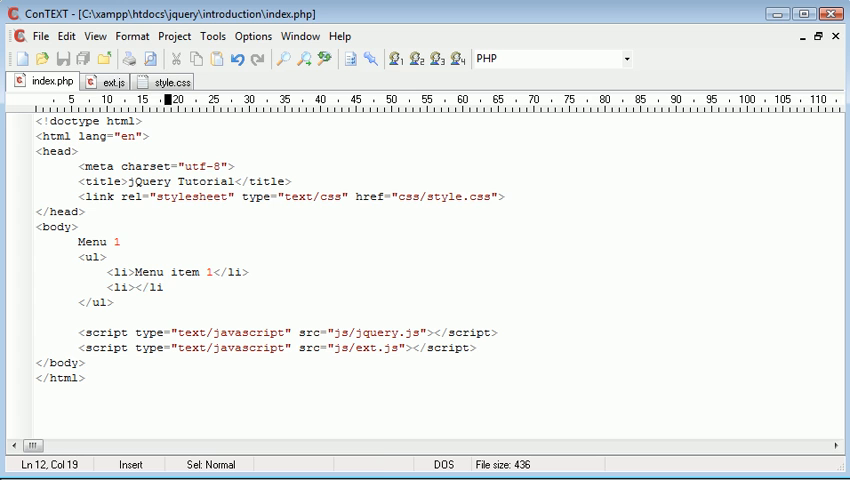
pyautogui.write('Menu it')
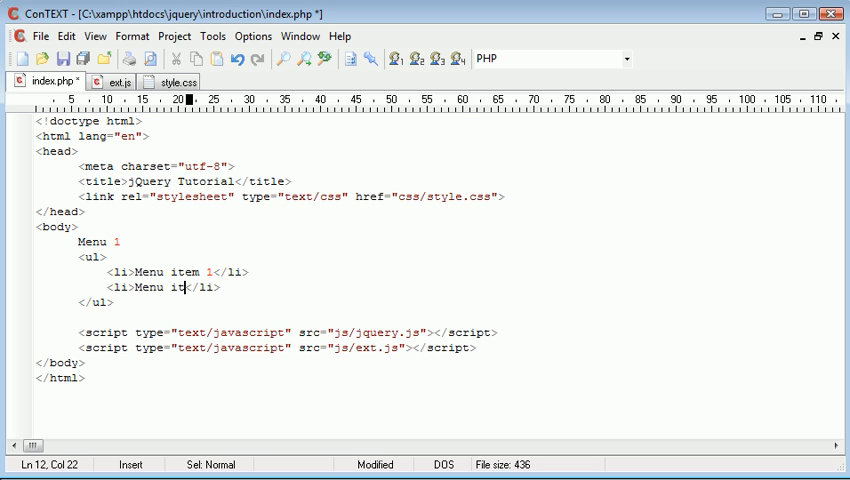
pyautogui.write('em 2')
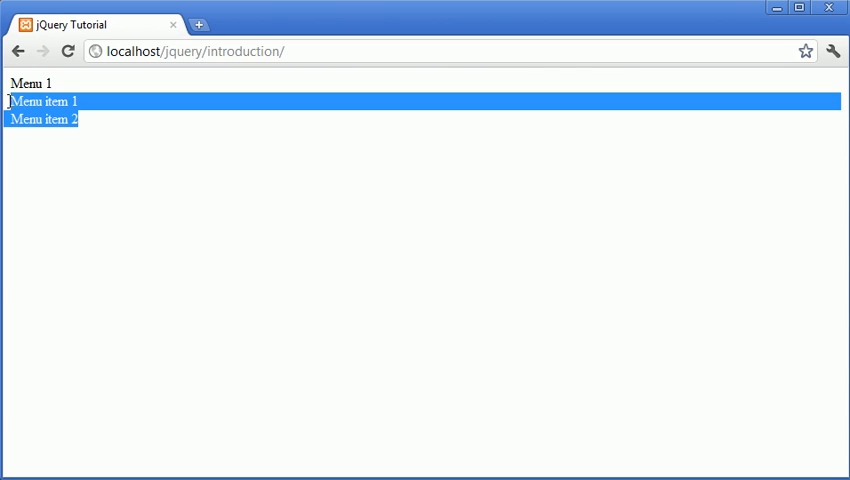
pyautogui.moveTo(80, 120)
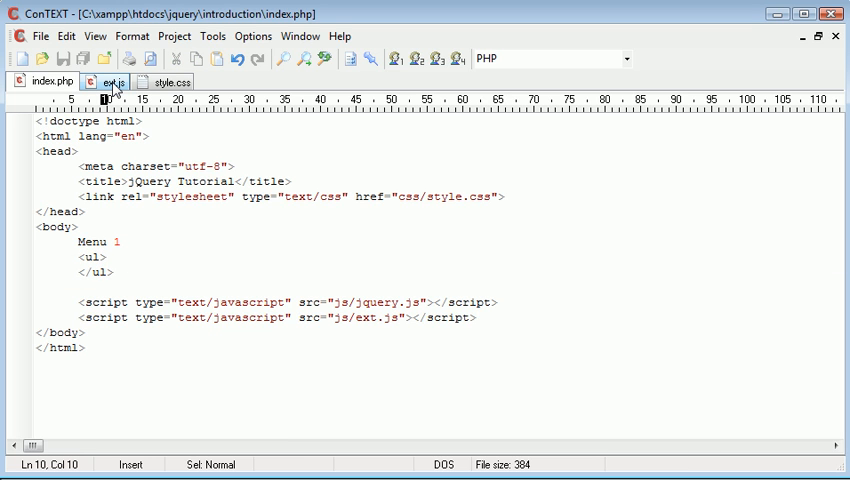
# - Start ext.js with a $(document).ready(function(){}) wrapper
pyautogui.click(110, 80)
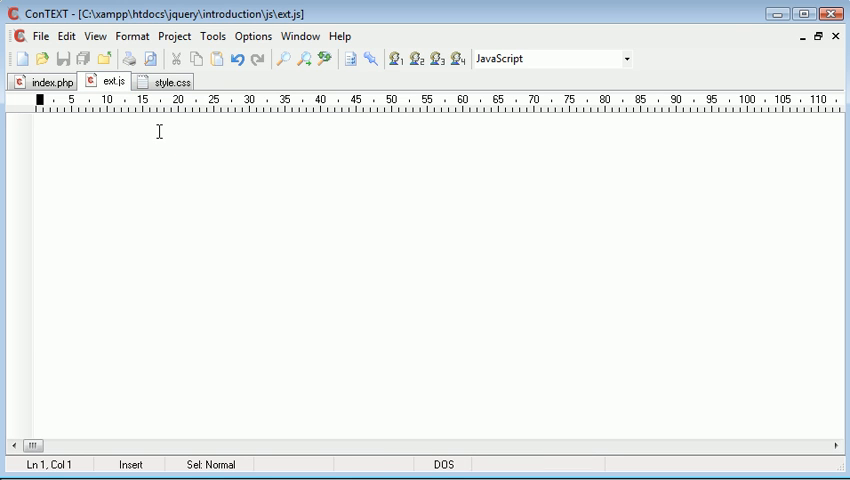
pyautogui.write('$(document')
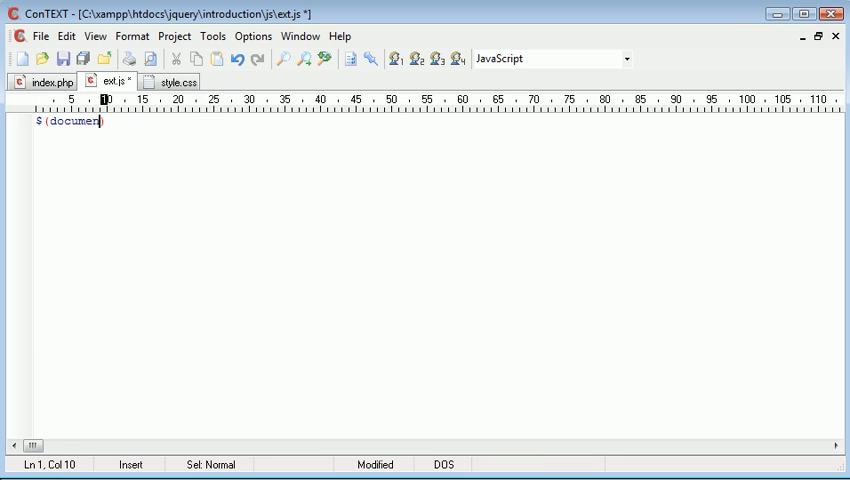
pyautogui.write(').ready();')
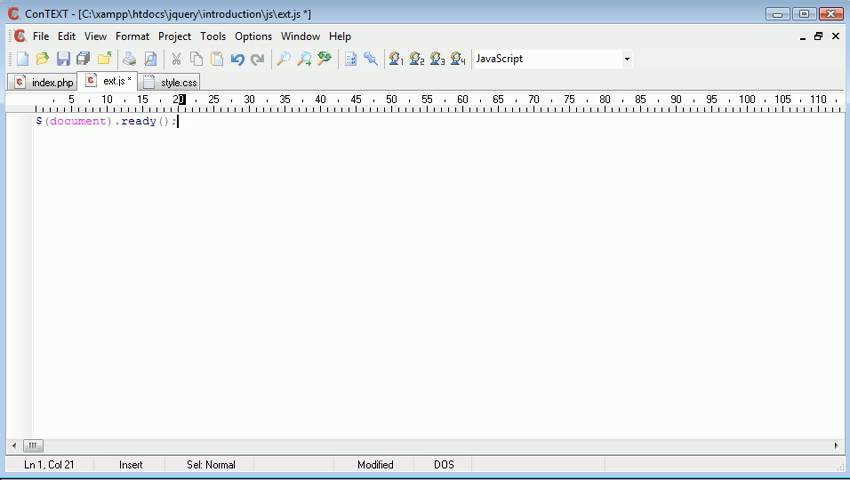
pyautogui.write('function()')
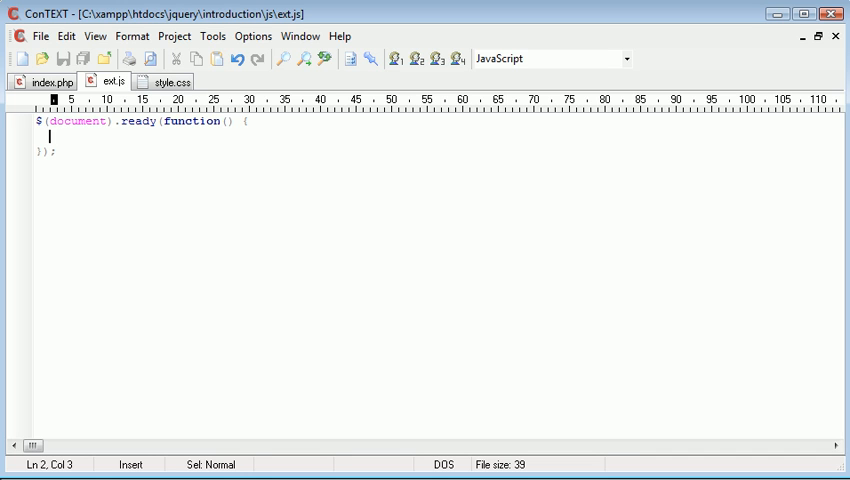
# - Loop over every ul with $('ul').each(function(){}) inside the ready handler
pyautogui.write('$')
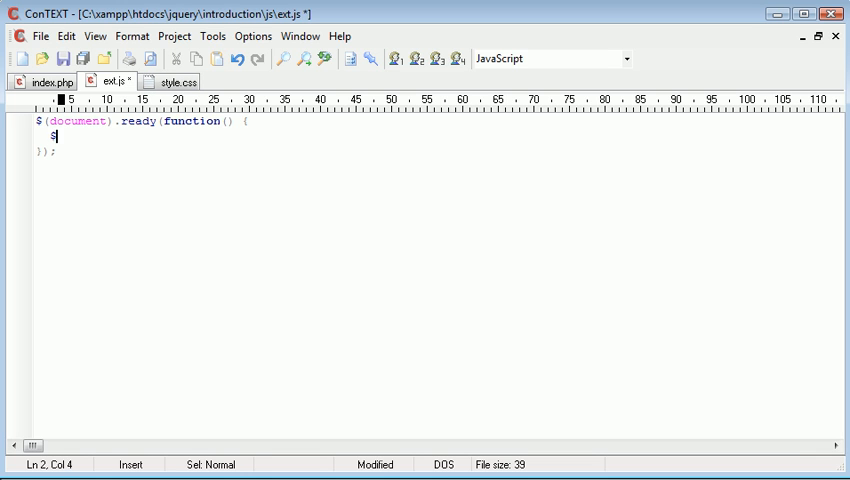
pyautogui.write("('')")
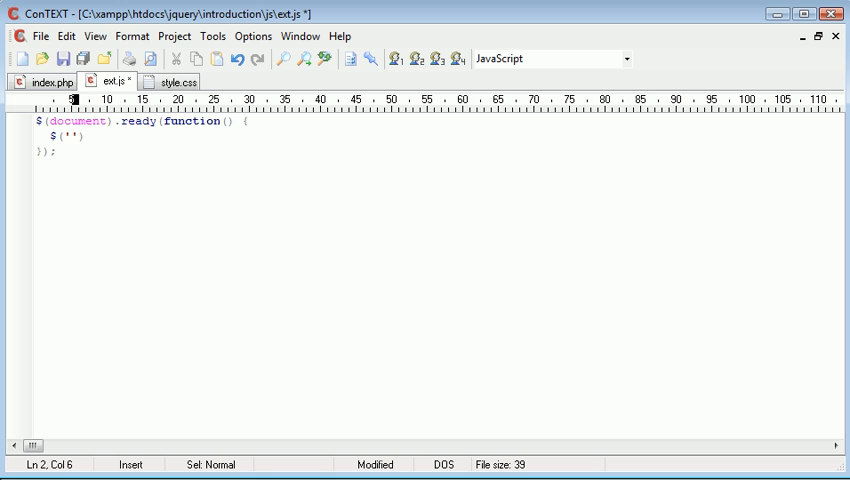
pyautogui.write('ul')
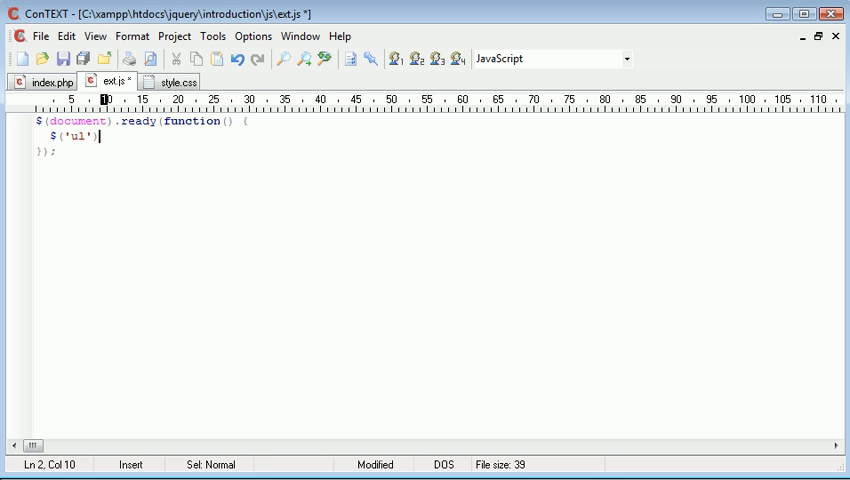
pyautogui.write('.each()')
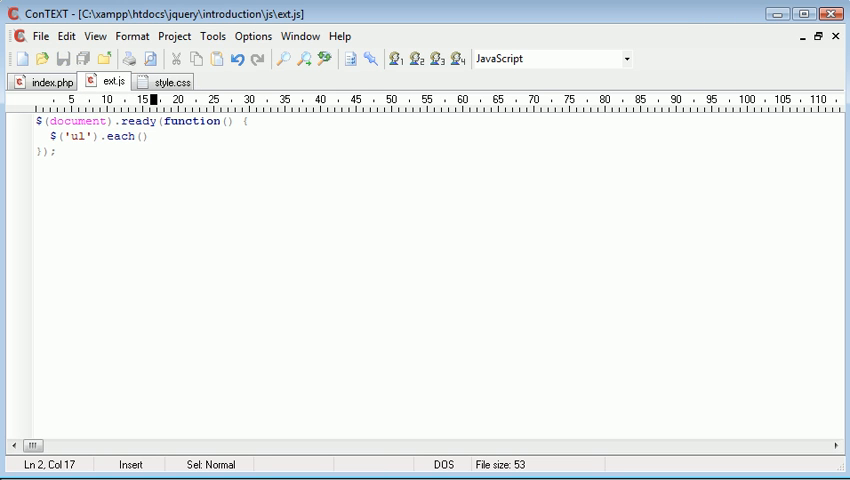
pyautogui.write('function(')
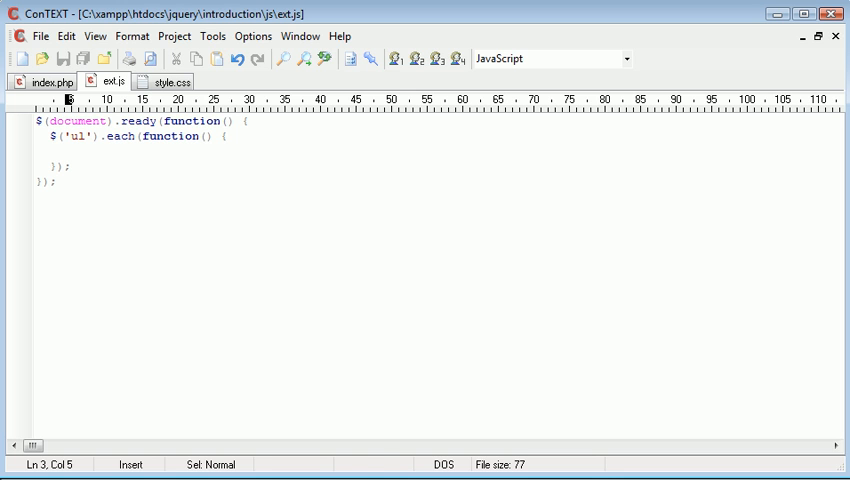
# - Inside the loop, add $('this').append('a'); to append content to each list
pyautogui.write("$('this')")
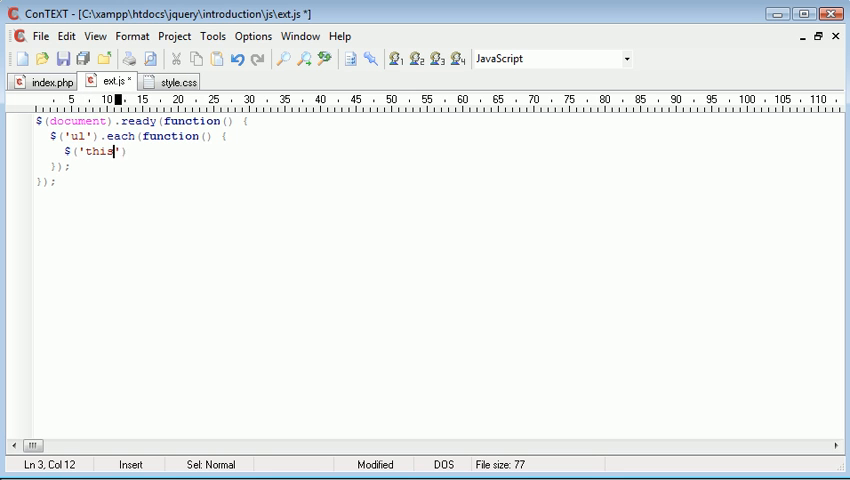
pyautogui.write(').append')
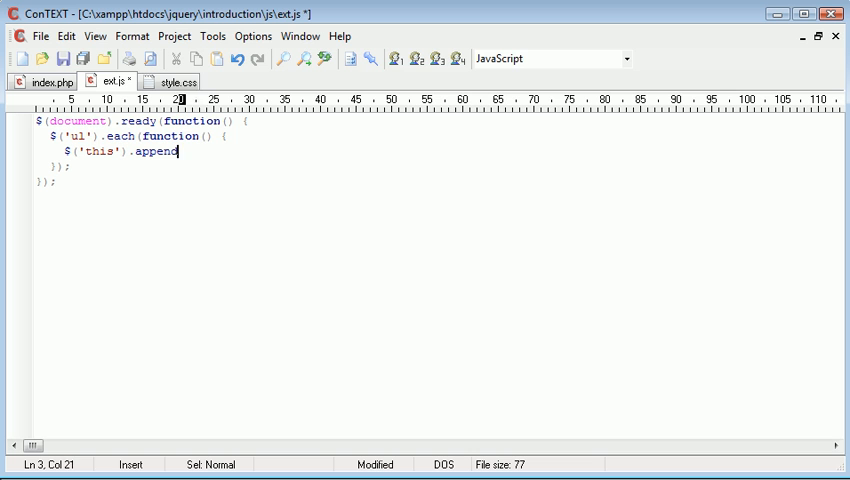
pyautogui.write("('a');")
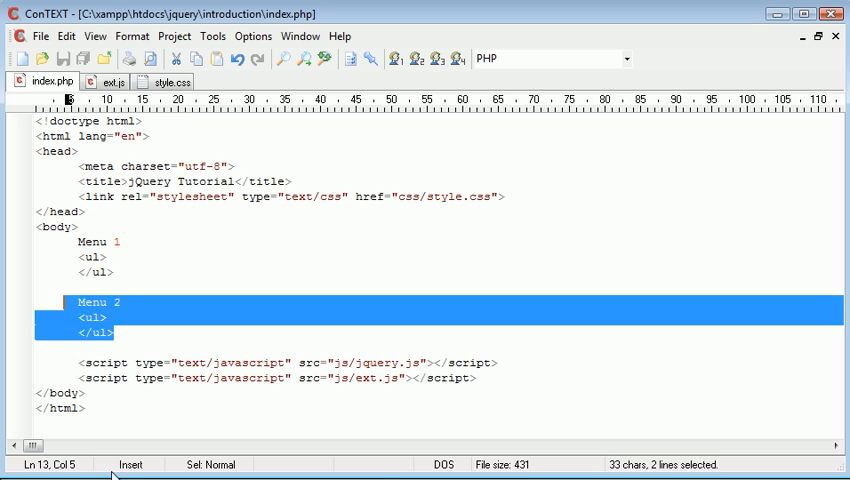
# - Delete the selected Menu 2 block from index.php and return to ext.js
pyautogui.press('Delete')
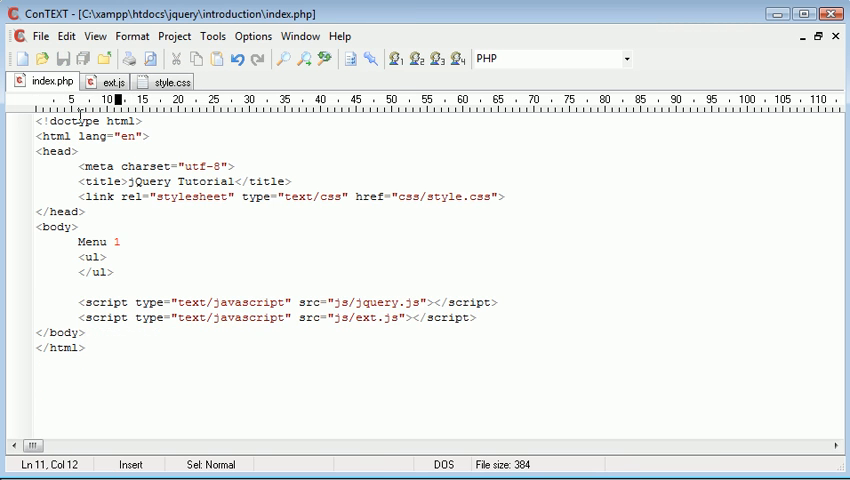
pyautogui.click(110, 80)
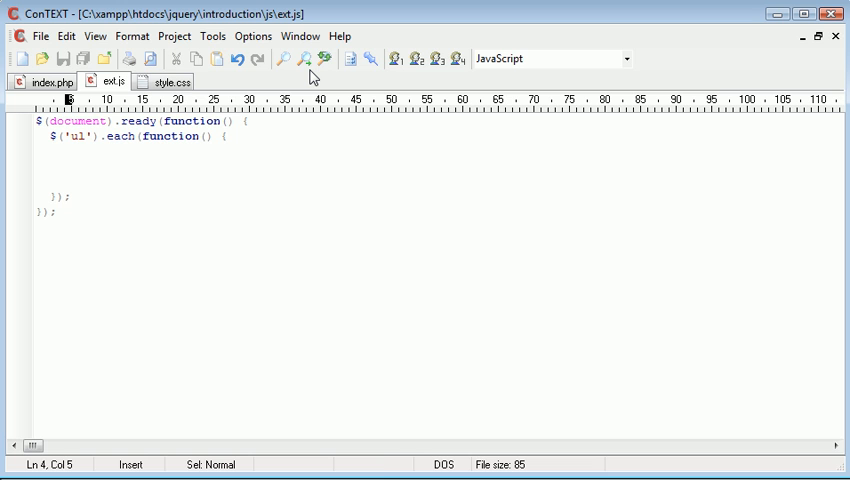
# - Write this_sel = $(this); in the each-loop, checking the ul markup in index.php
pyautogui.write('this')
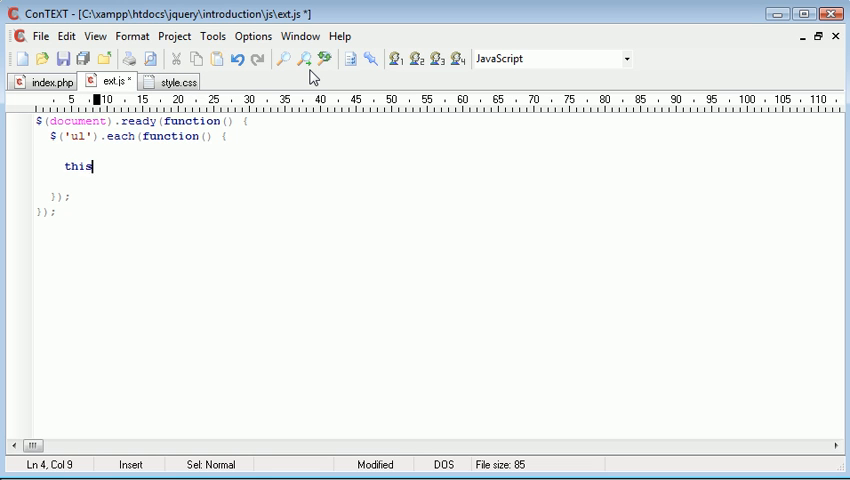
pyautogui.write('_sel =')
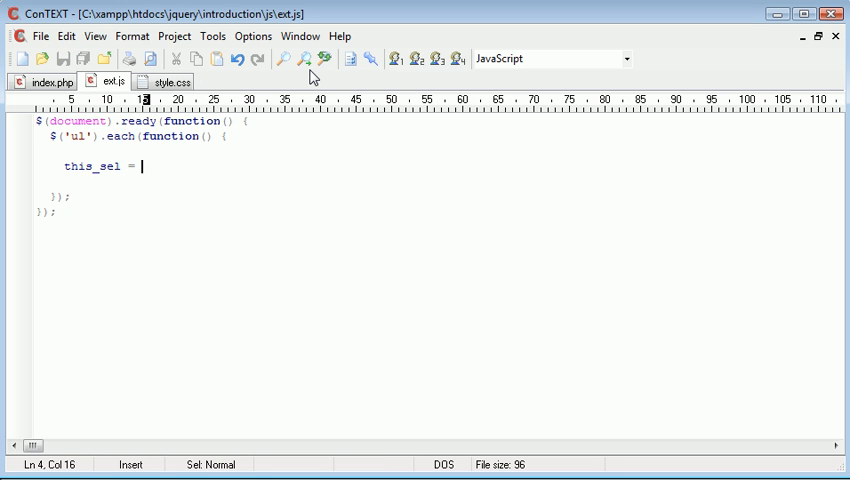
pyautogui.write('$(this)')
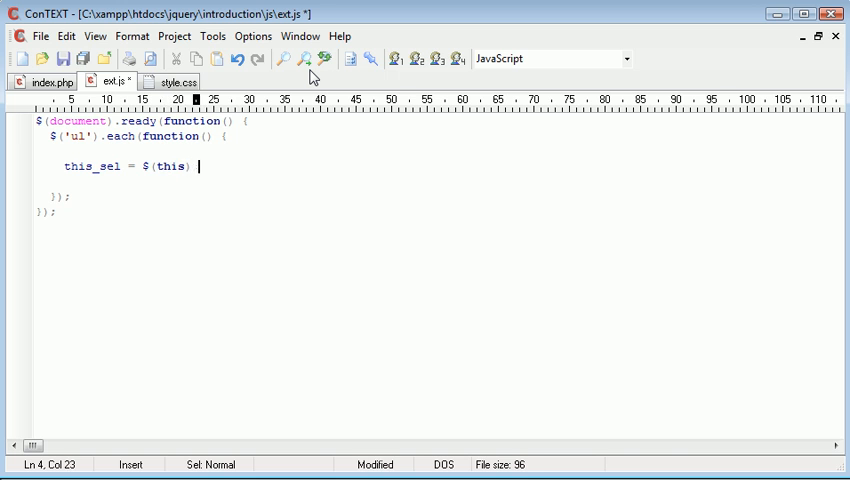
pyautogui.write(';')
pyautogui.write('if () {')
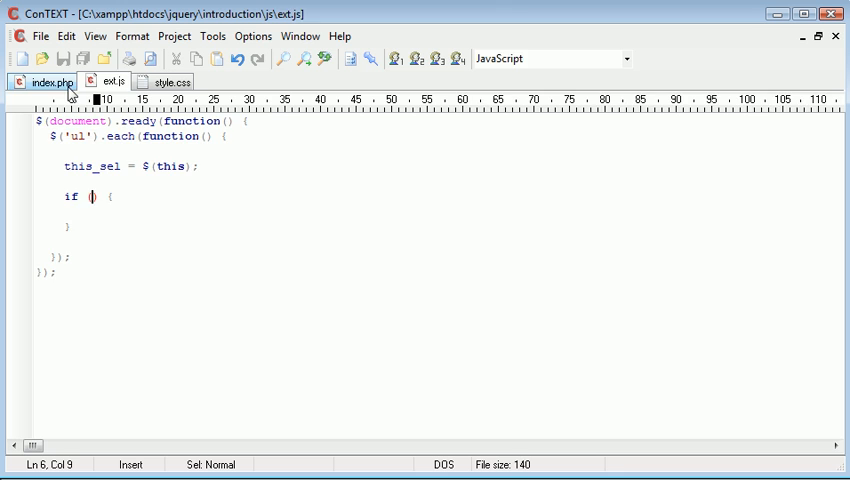
pyautogui.click(48, 80)
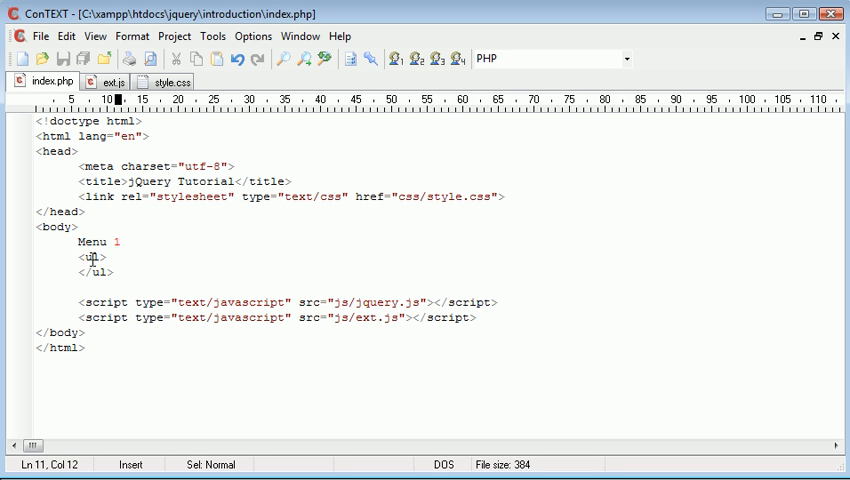
pyautogui.moveTo(102, 260)
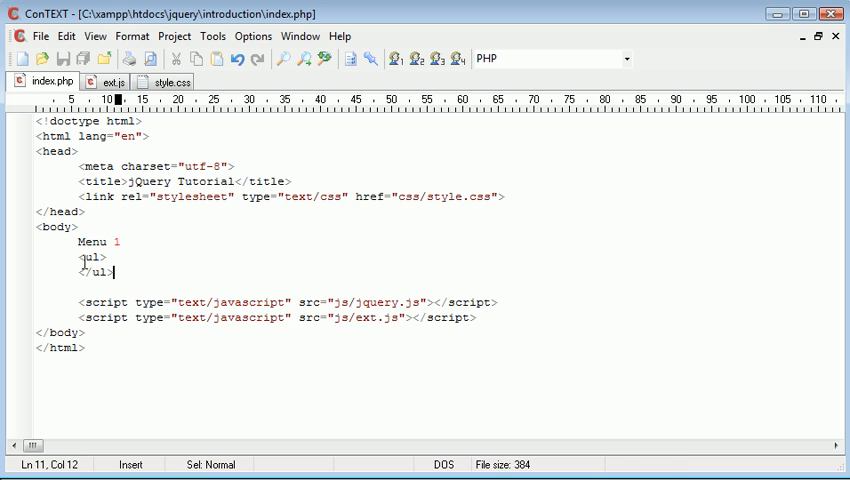
pyautogui.click(112, 80)
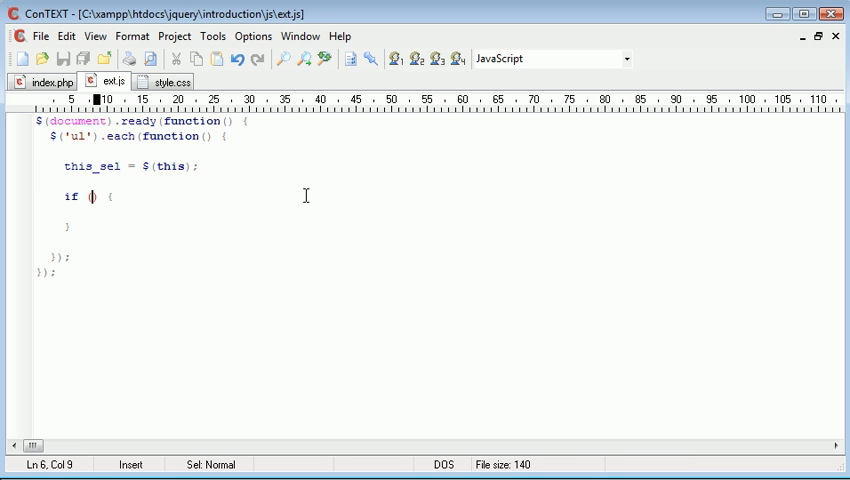
pyautogui.moveTo(312, 196)
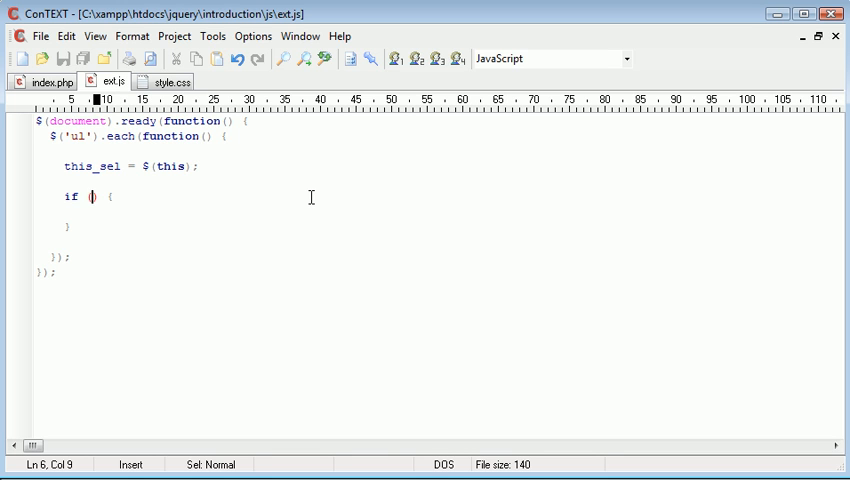
# - Write the if condition this_sel.has('li').length == 0, discarding a :contains attempt
pyautogui.write('this_sel.')
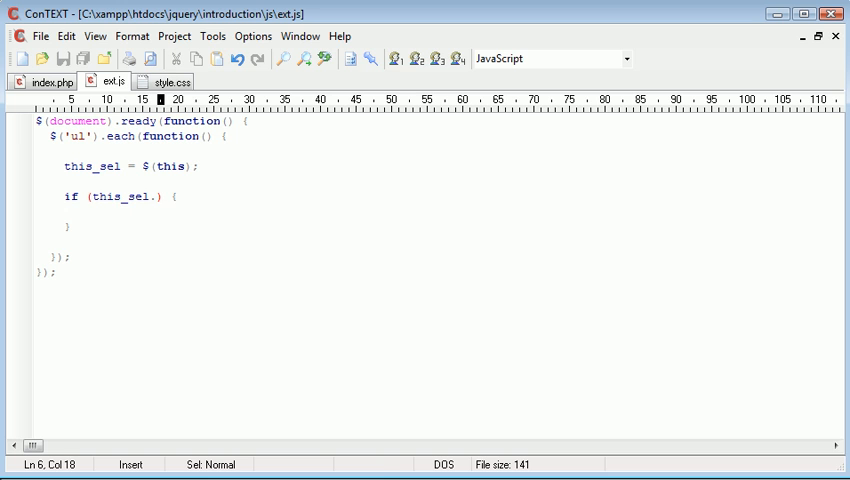
pyautogui.write('has(')
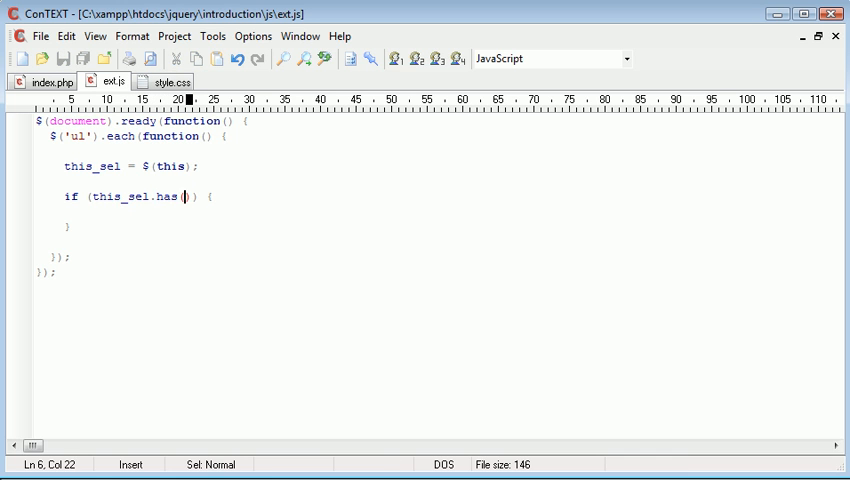
pyautogui.write("'l'")
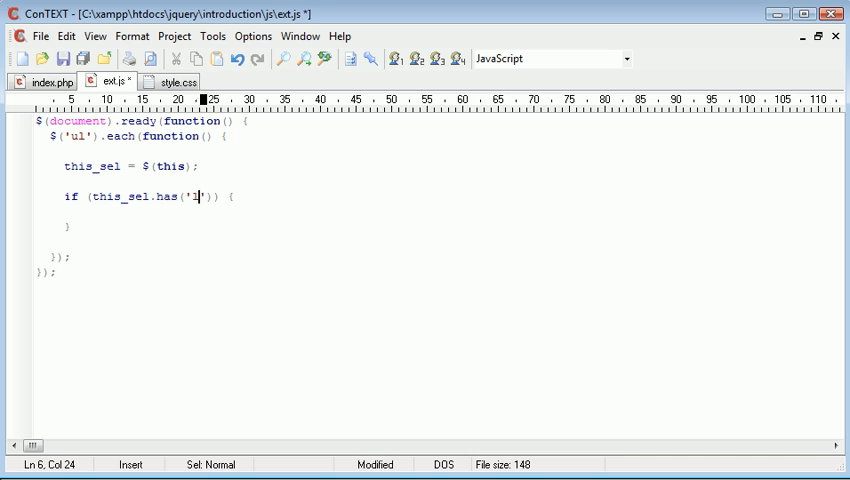
pyautogui.write('i')
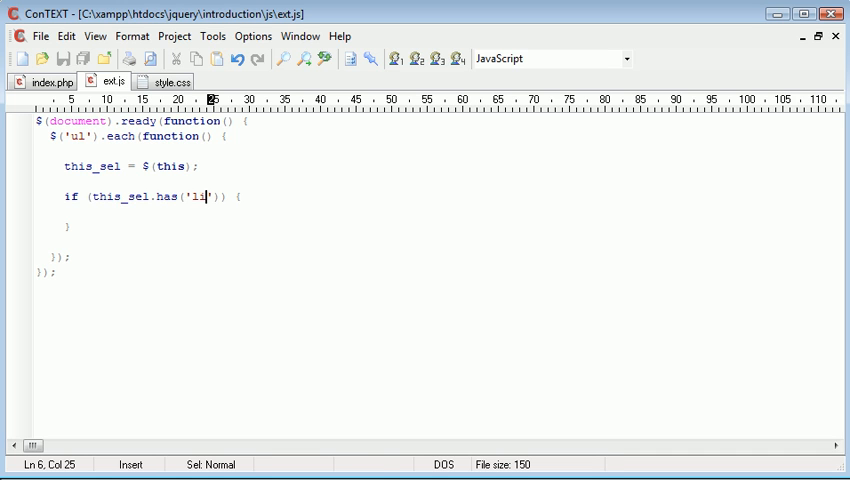
pyautogui.write(':contains')
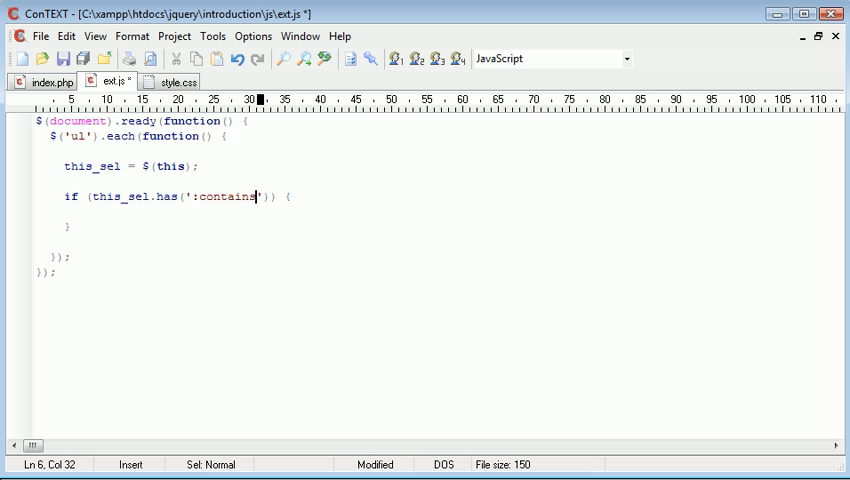
pyautogui.press('BackSpace')
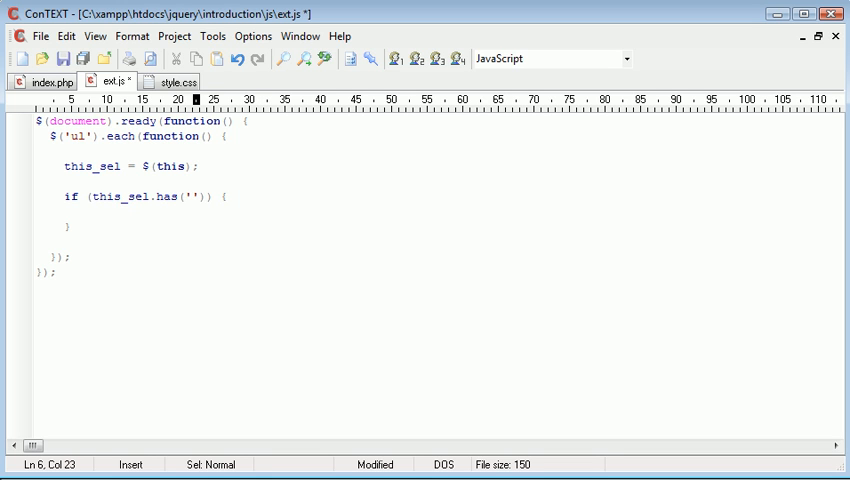
pyautogui.write('li')
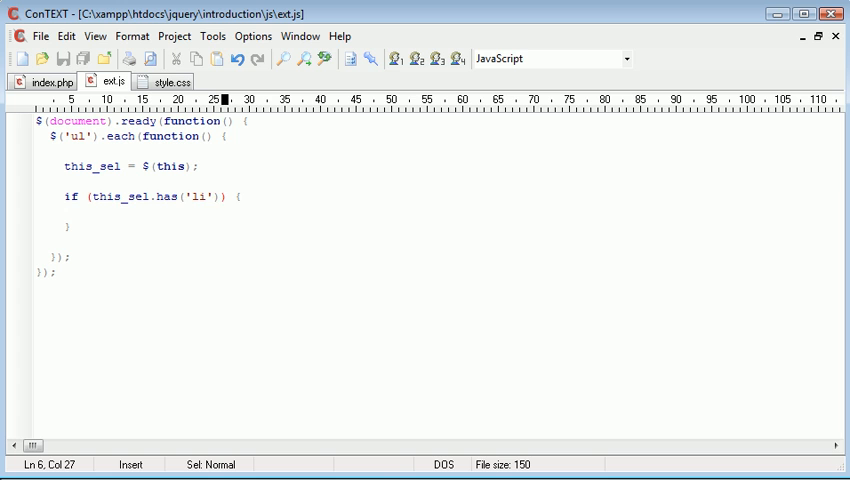
pyautogui.write('.length')
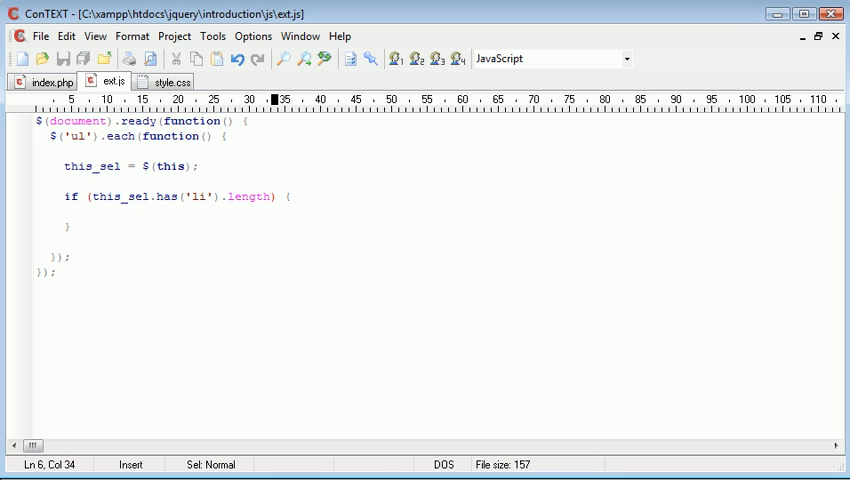
pyautogui.write('== 0')
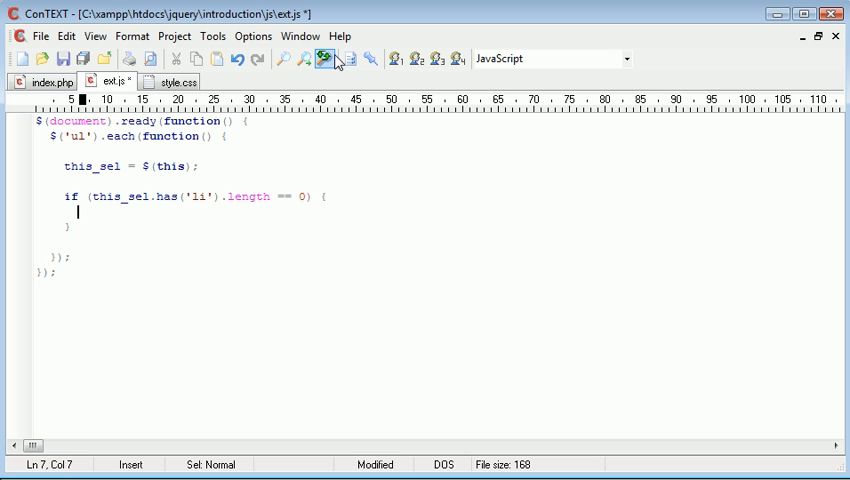
# - Write this_sel.after('Empty menu'); inside the if block and return to index.php
pyautogui.write('this_sel')
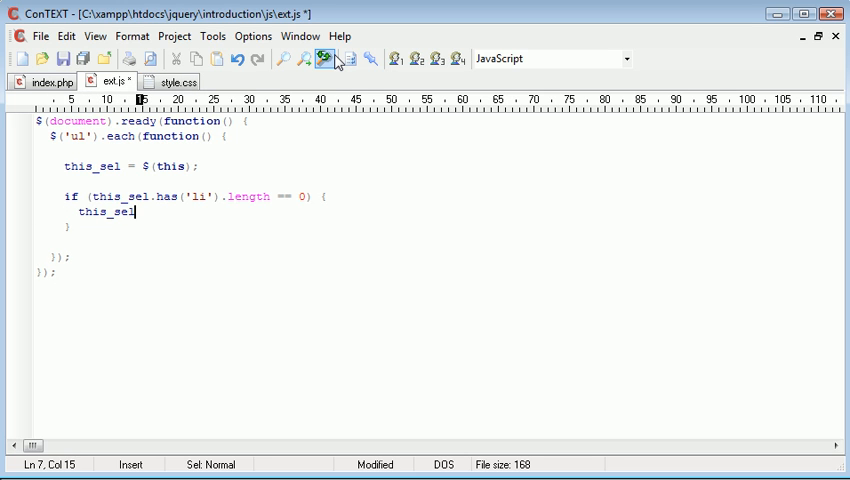
pyautogui.write('.after();')
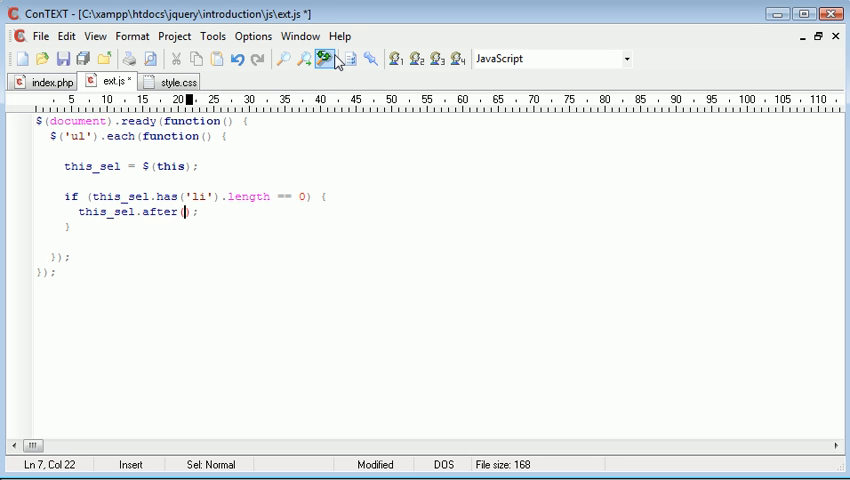
pyautogui.write("'Empty menu")
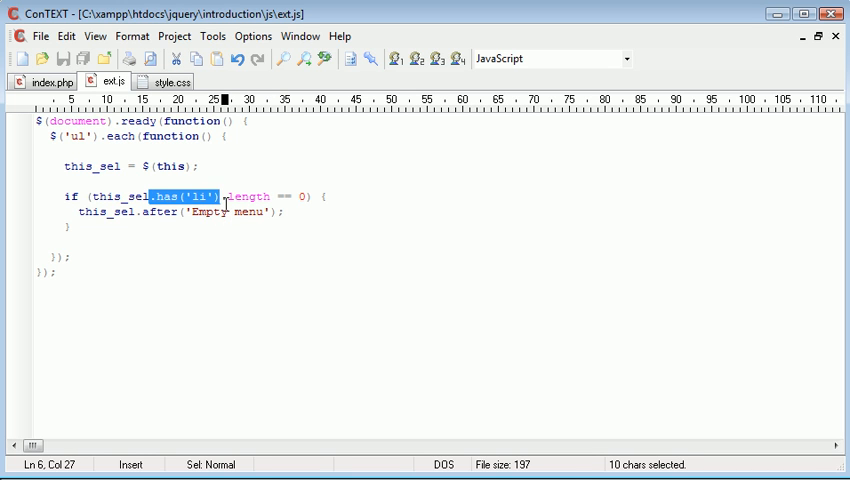
pyautogui.moveTo(184, 204)
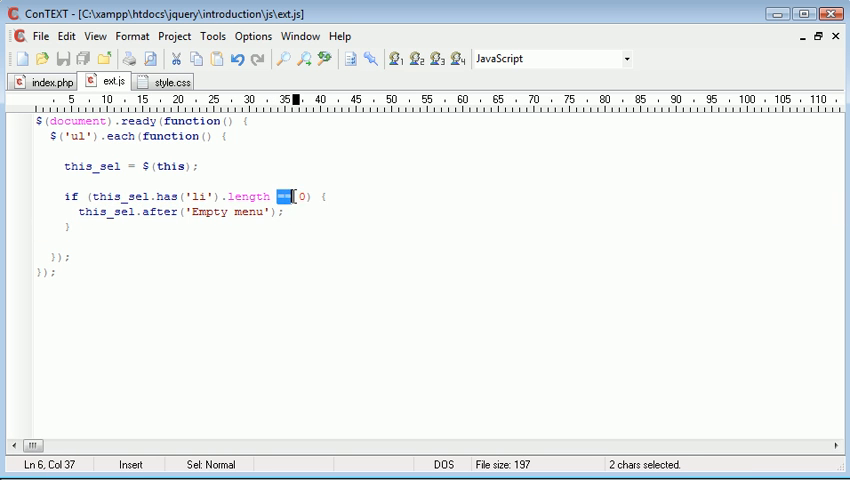
pyautogui.click(48, 82)
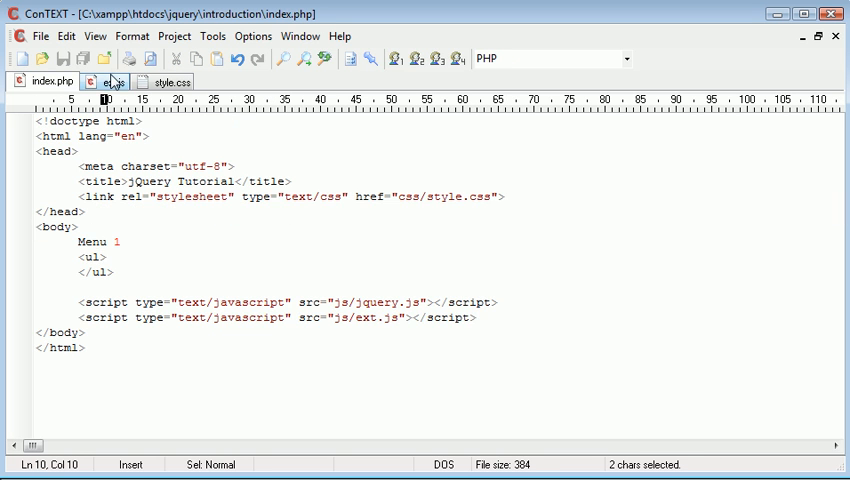
# - Insert <li>Menu item 1</li> into the empty Menu 1 list
pyautogui.click(108, 80)
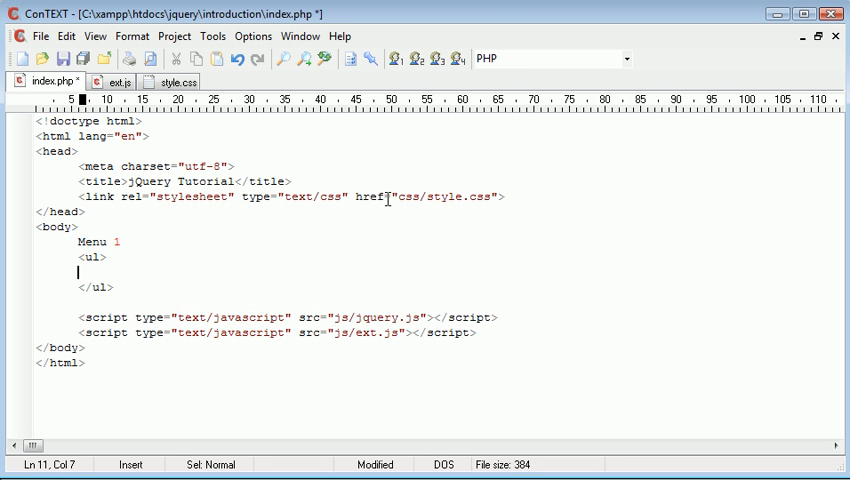
pyautogui.write('<li></li>')
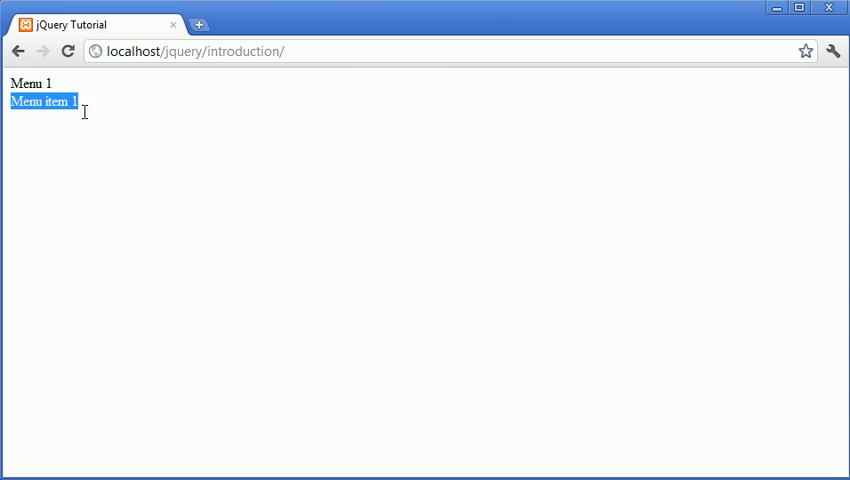
pyautogui.moveTo(90, 106)
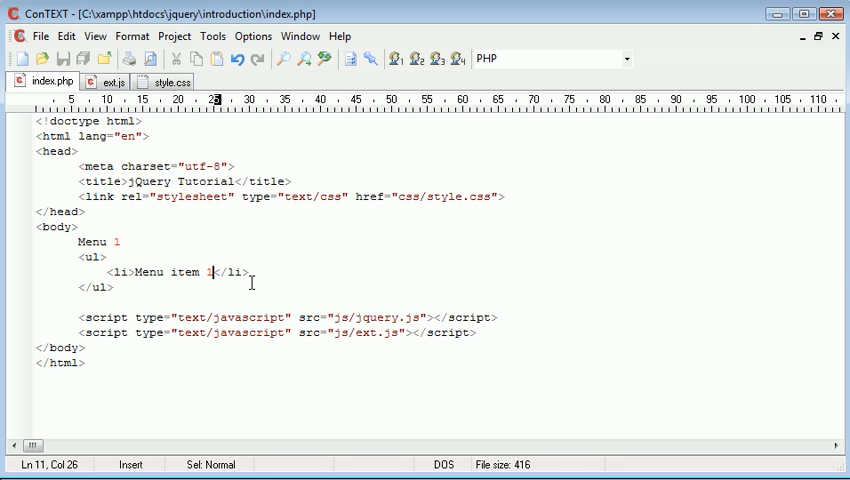
pyautogui.moveTo(344, 264)
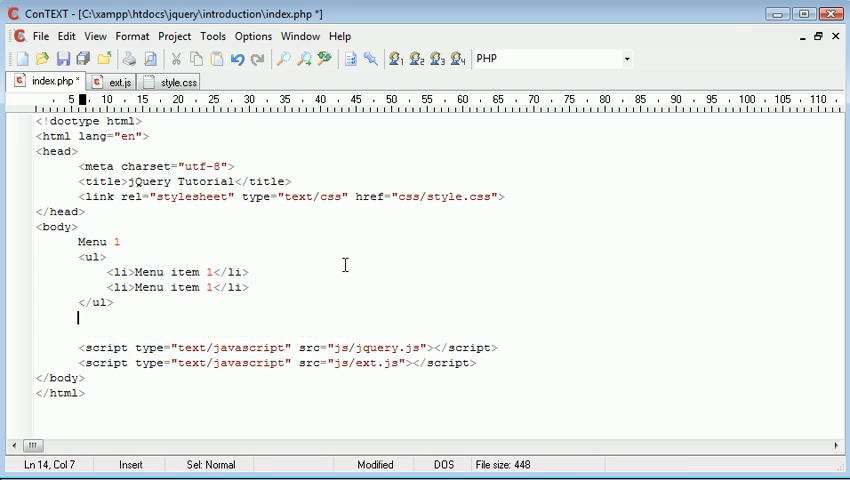
# - Add a Menu 2 label followed by an empty <ul></ul> below the first list
pyautogui.write('Menu 2')
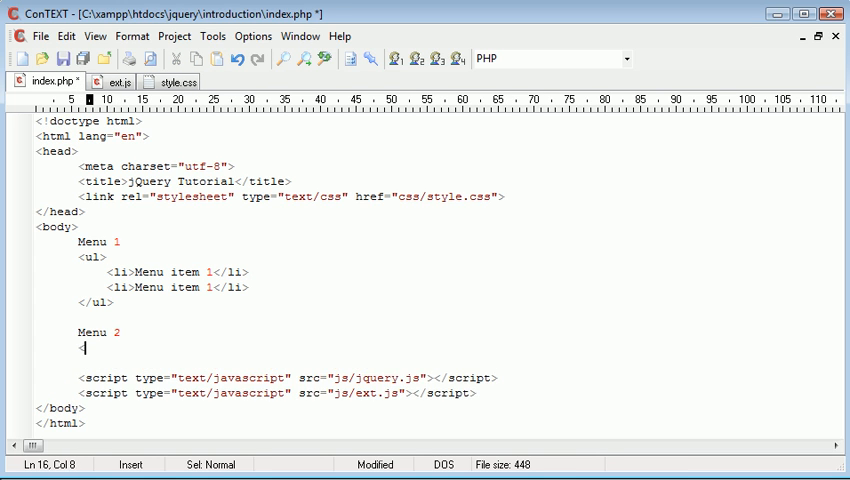
pyautogui.write('<ul></uL.')
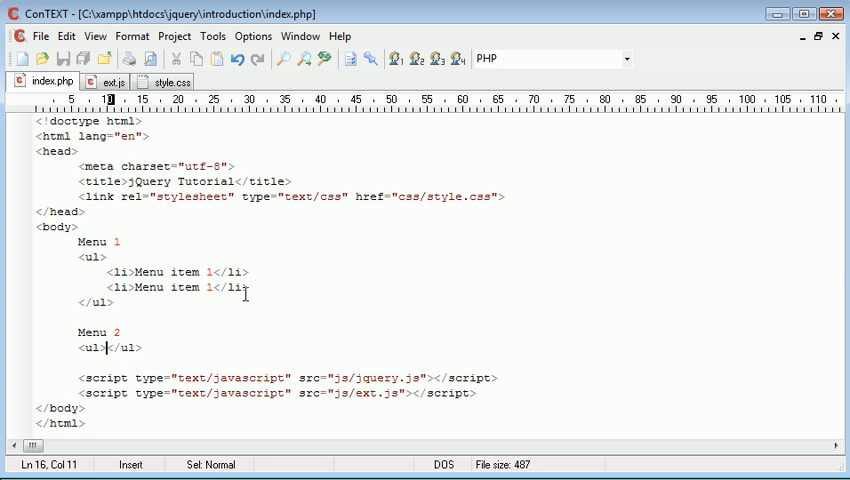
# - Add <li>Menu item 1</li> on a new line inside Menu 2's list
pyautogui.press('Enter')
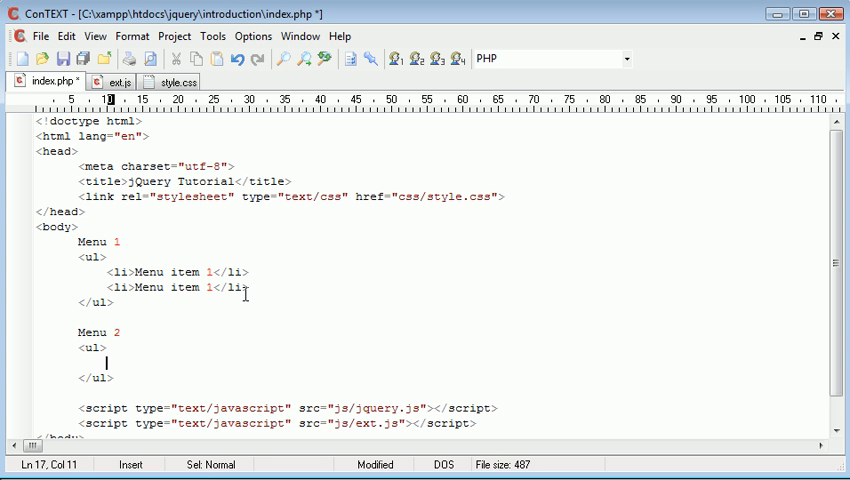
pyautogui.write('<li></li>')
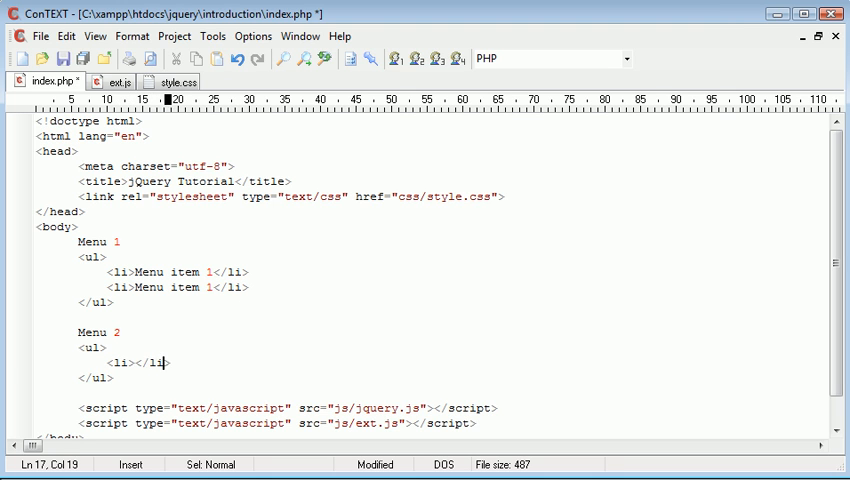
pyautogui.write('Menu item 1')
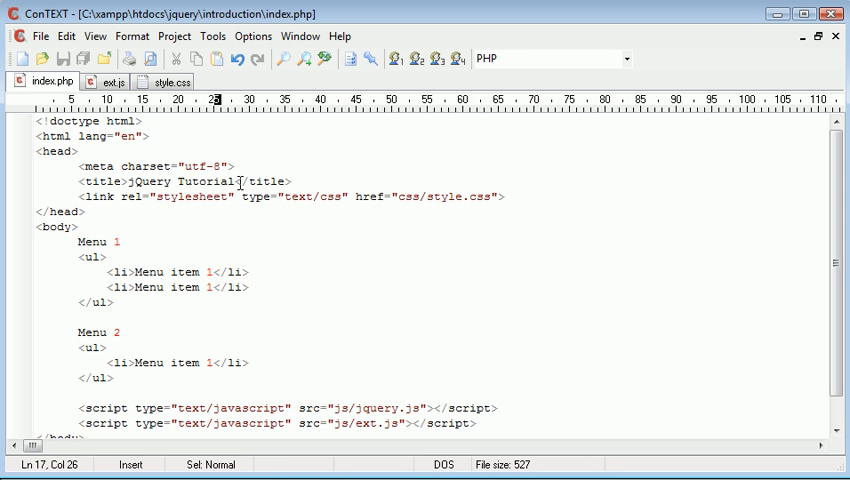
pyautogui.click(110, 80)
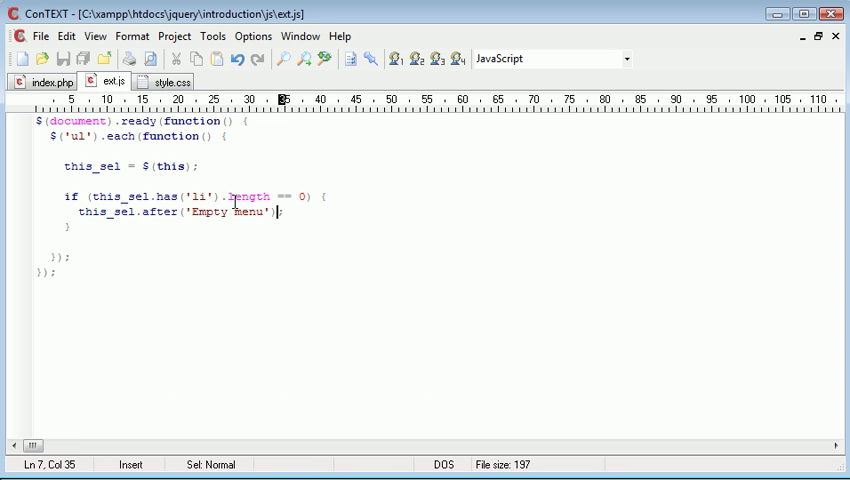
pyautogui.moveTo(204, 90)
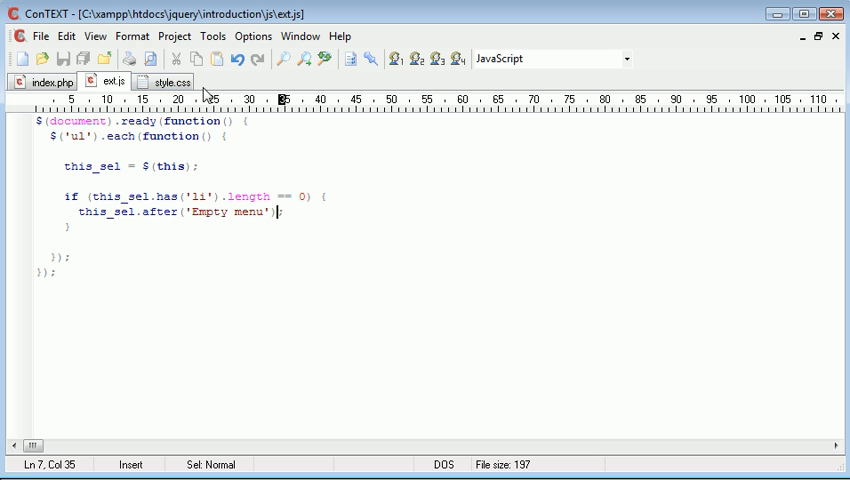
pyautogui.click(48, 82)
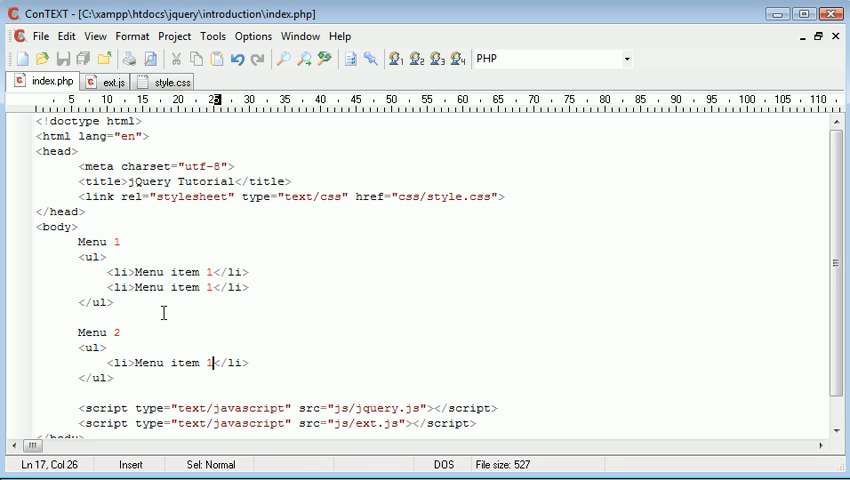
pyautogui.moveTo(230, 272)
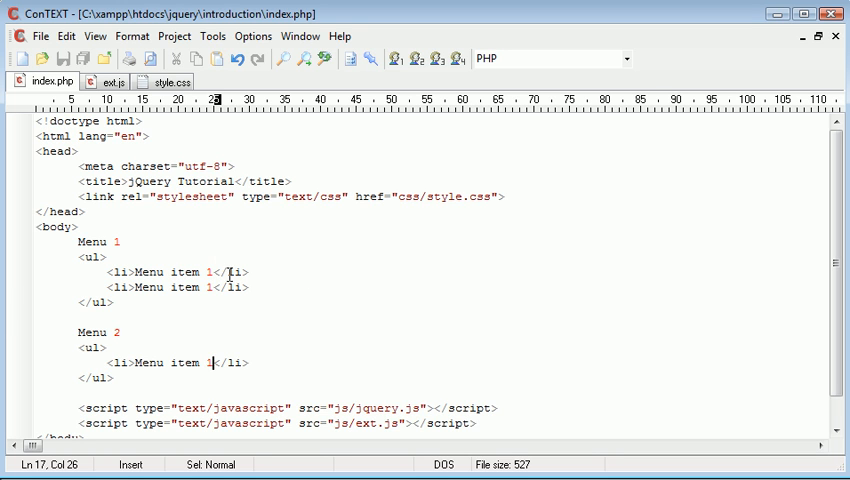
pyautogui.moveTo(278, 304)
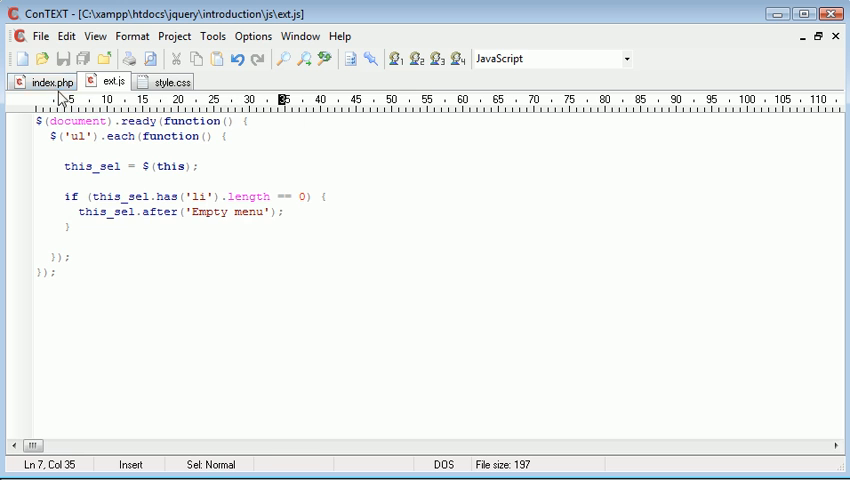
pyautogui.click(50, 82)
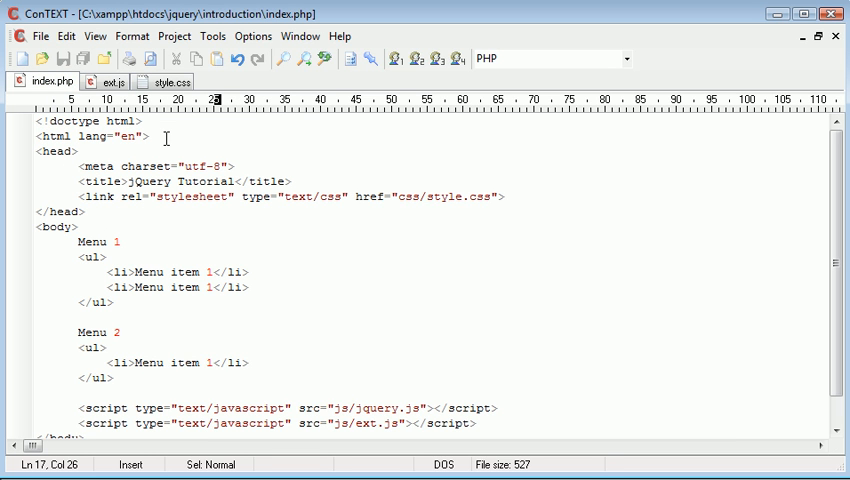
pyautogui.moveTo(328, 324)
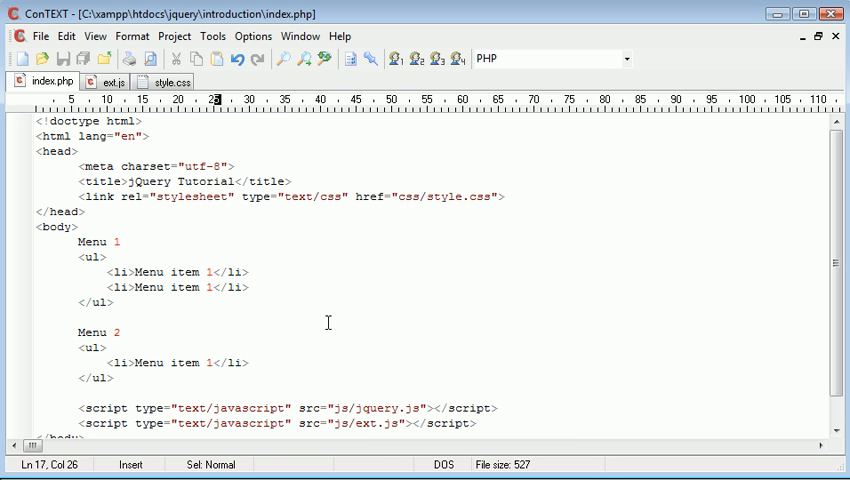
pyautogui.moveTo(340, 410)
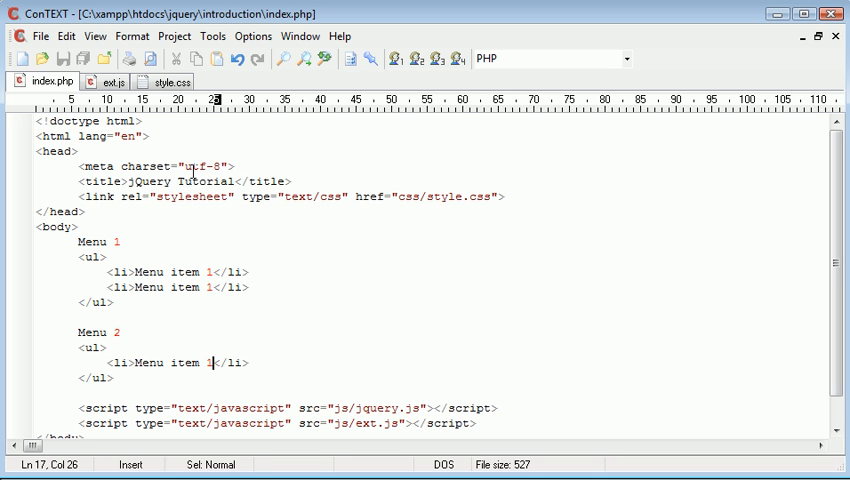
pyautogui.moveTo(316, 336)
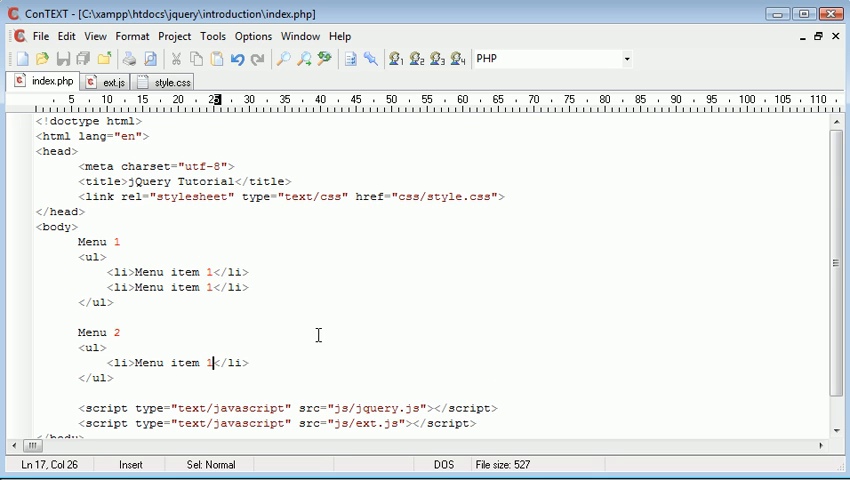